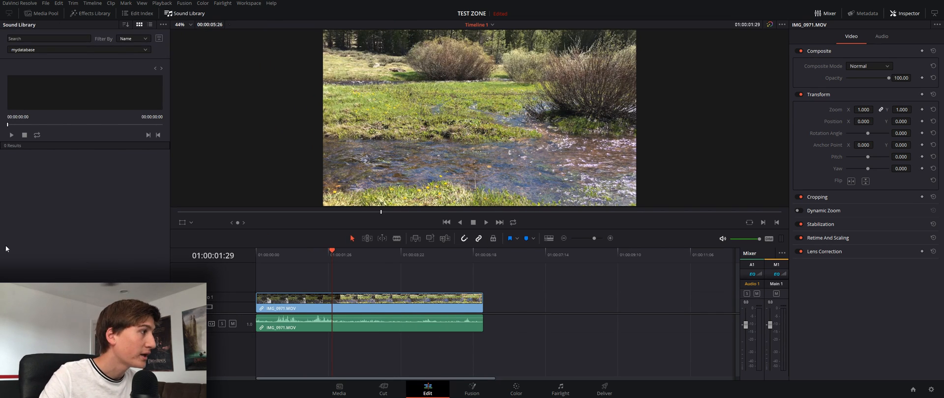
pyautogui.moveTo(117, 258)
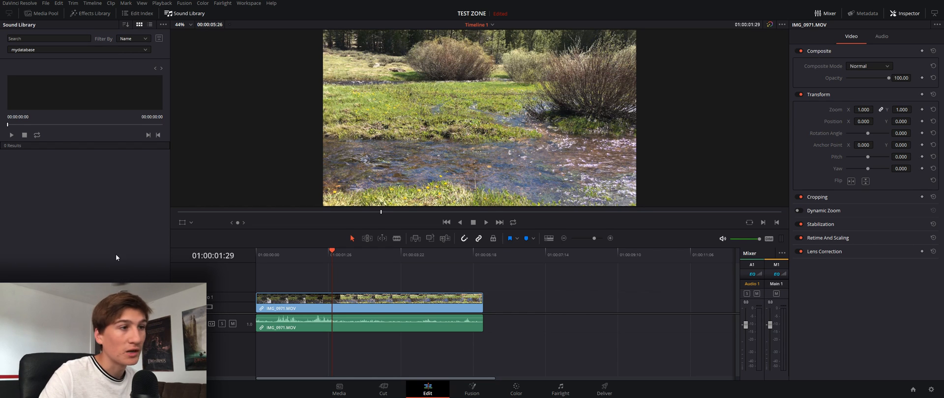
# Start adding a sound library from the Sound Library options menu.
pyautogui.click(41, 38)
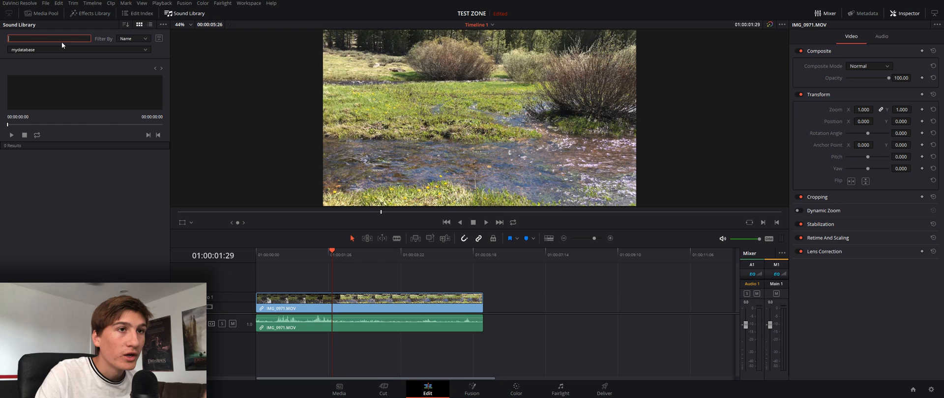
pyautogui.moveTo(108, 58)
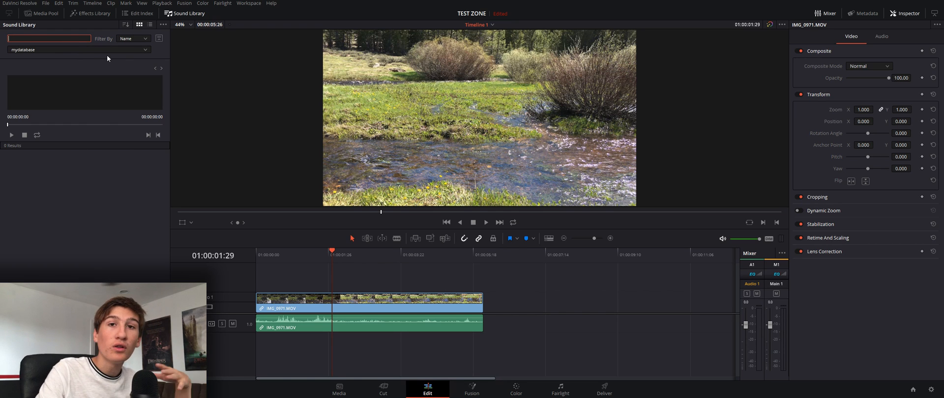
pyautogui.moveTo(124, 52)
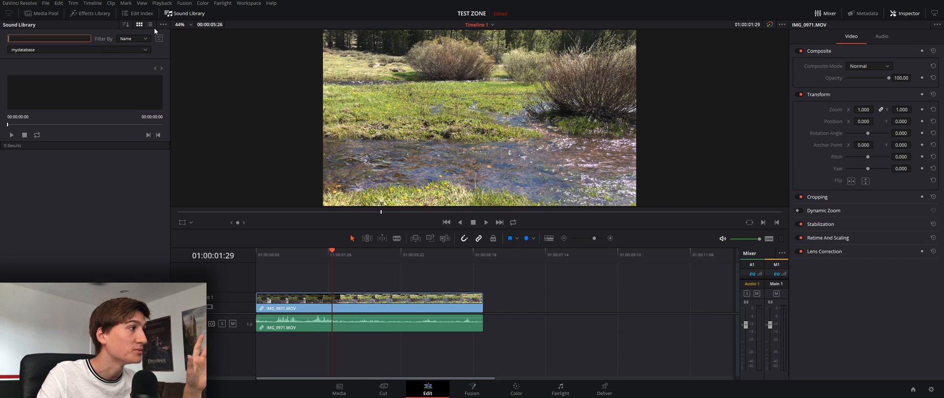
pyautogui.click(161, 24)
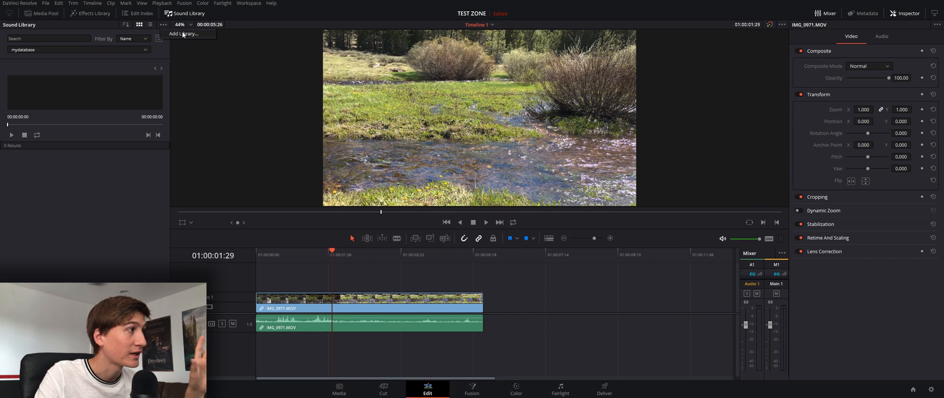
pyautogui.click(185, 33)
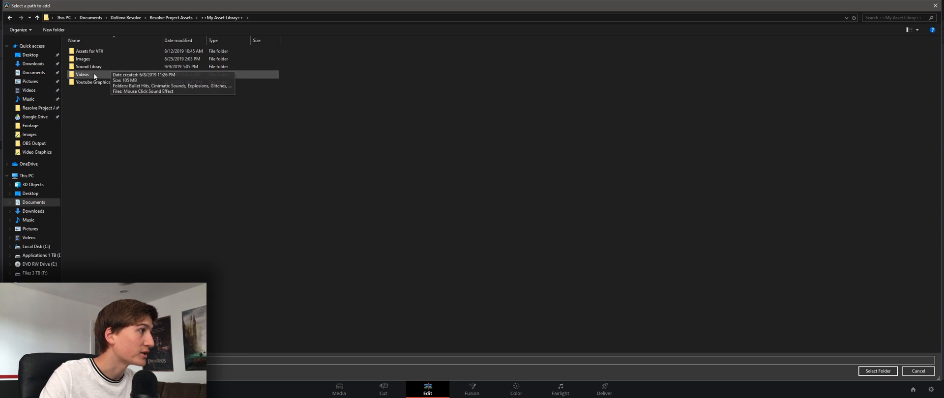
pyautogui.moveTo(103, 66)
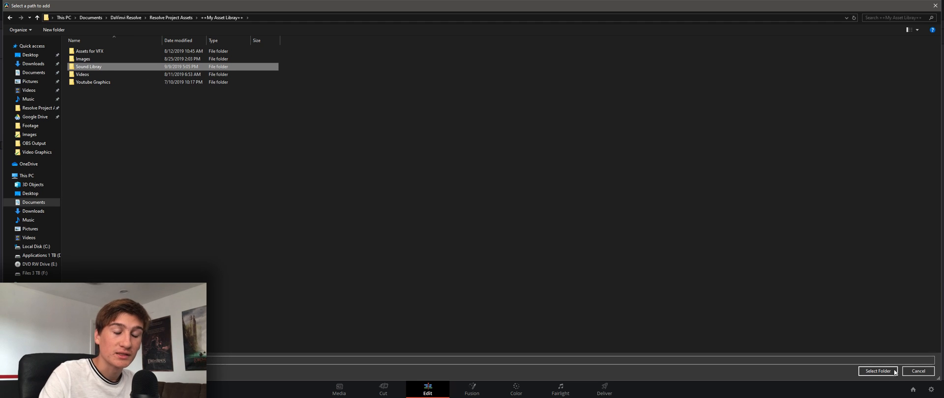
pyautogui.moveTo(846, 387)
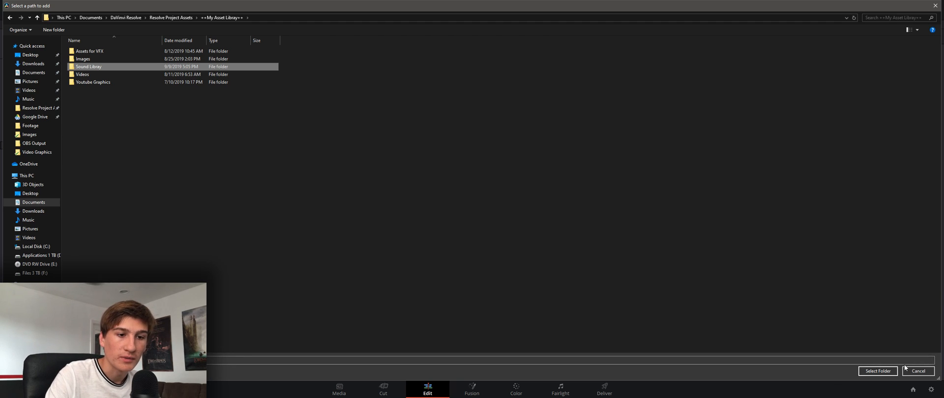
# Confirm the Sound Library folder as the path and rescan it, acknowledging 0 of 0 clips added.
pyautogui.click(877, 371)
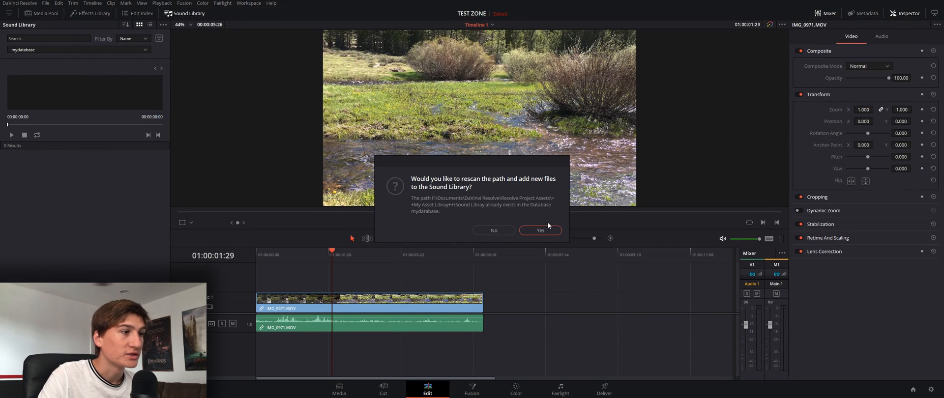
pyautogui.moveTo(527, 222)
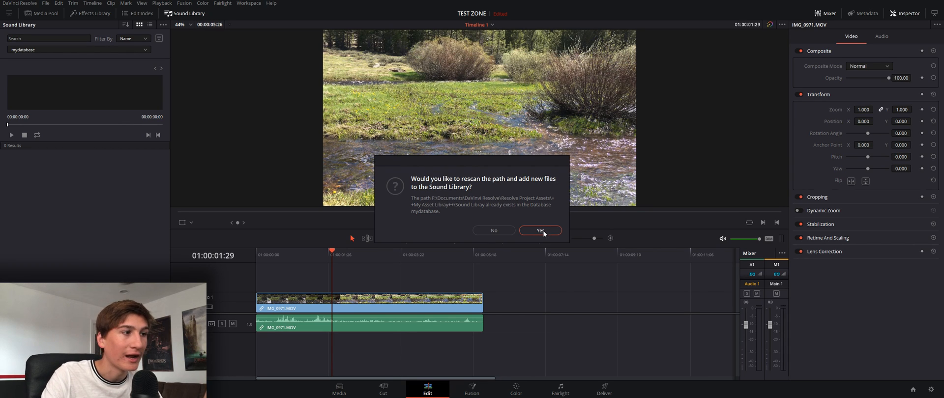
pyautogui.click(541, 230)
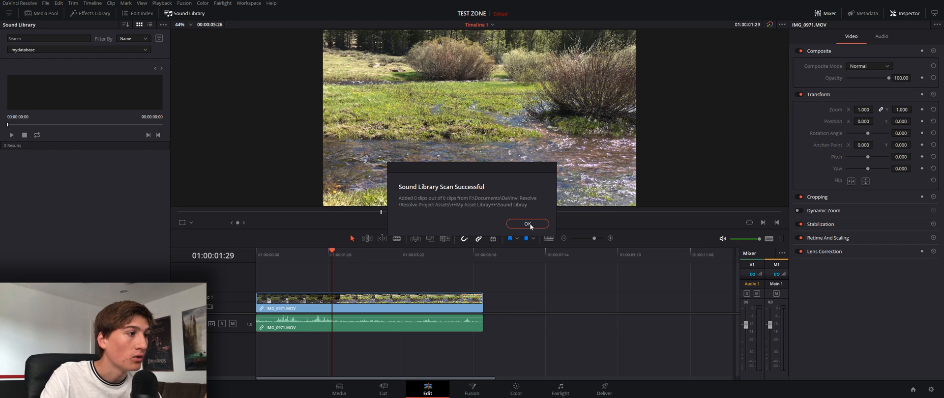
pyautogui.click(527, 223)
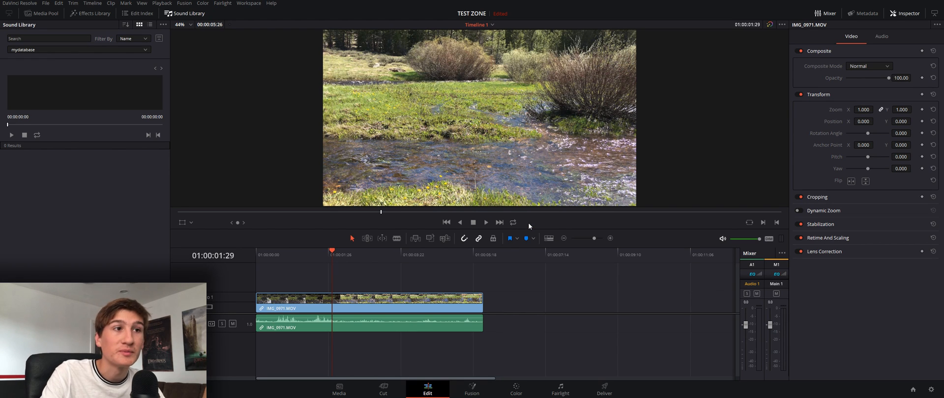
pyautogui.moveTo(471, 196)
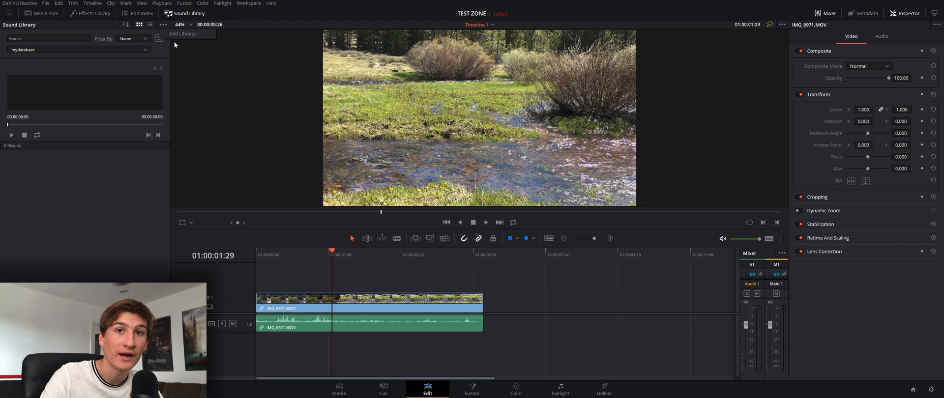
pyautogui.moveTo(180, 47)
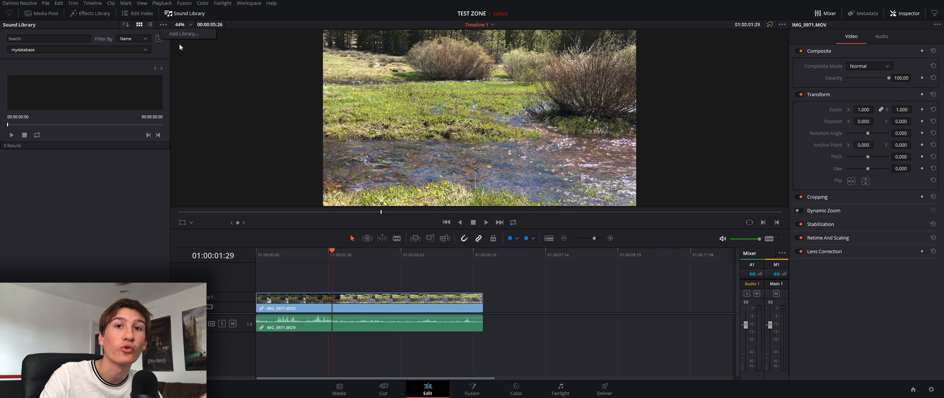
pyautogui.moveTo(199, 60)
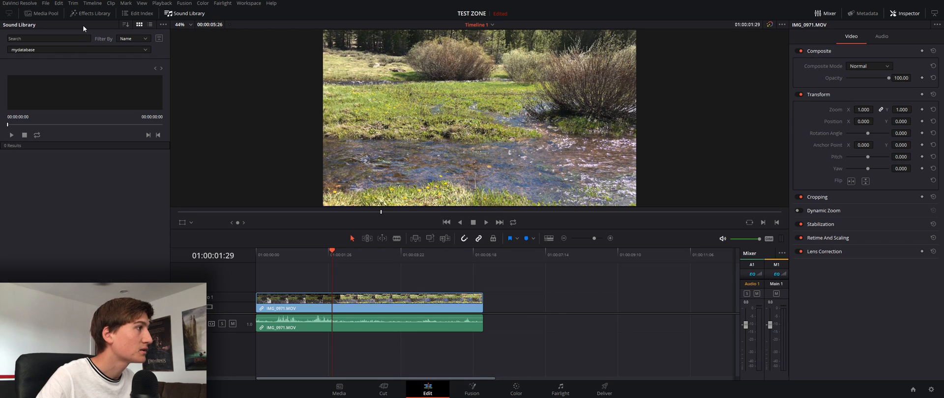
pyautogui.moveTo(49, 72)
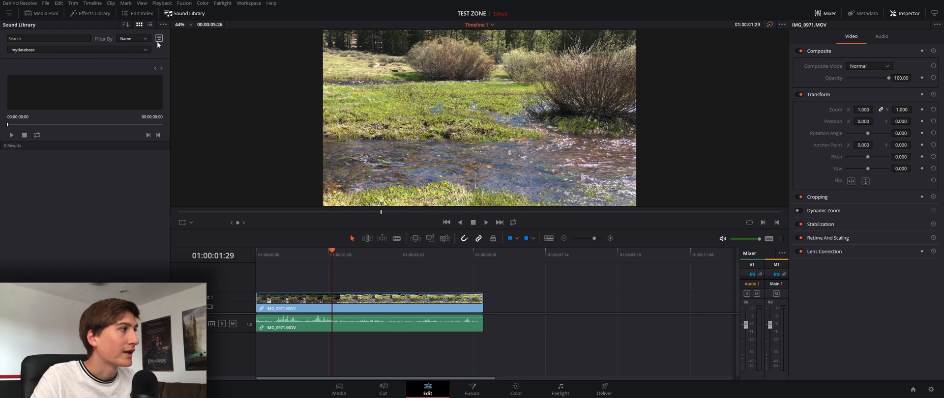
# Search the sound library for 'elevator' and load an elevator music result for preview.
pyautogui.click(134, 38)
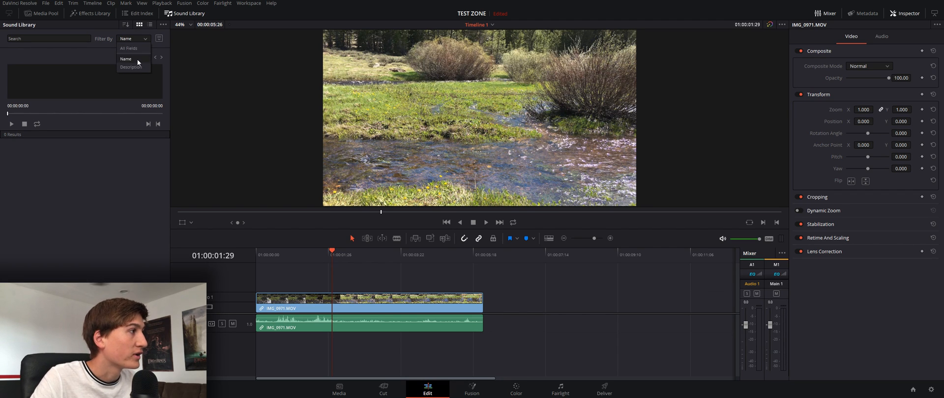
pyautogui.click(132, 58)
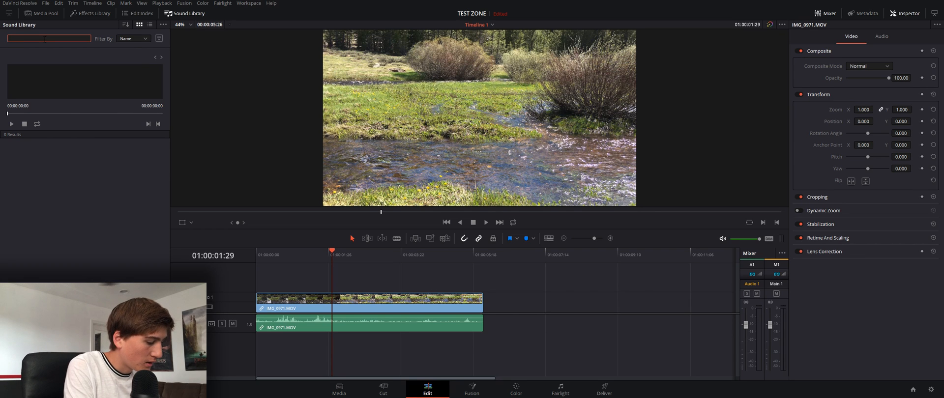
pyautogui.write('elevaytor')
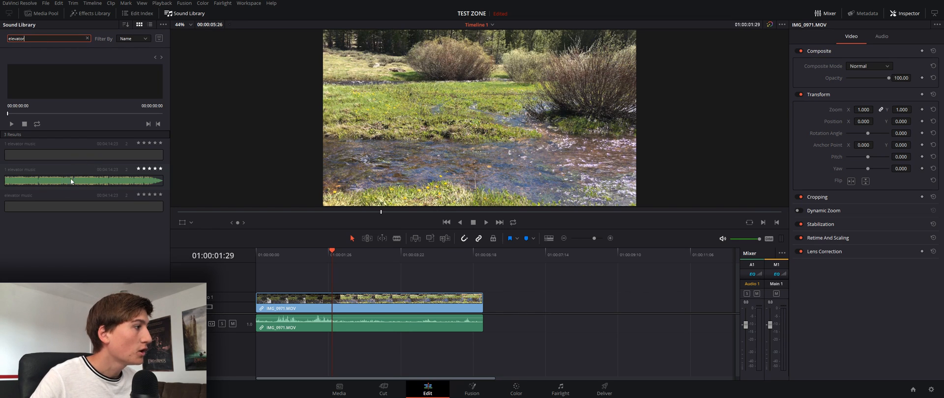
pyautogui.click(69, 180)
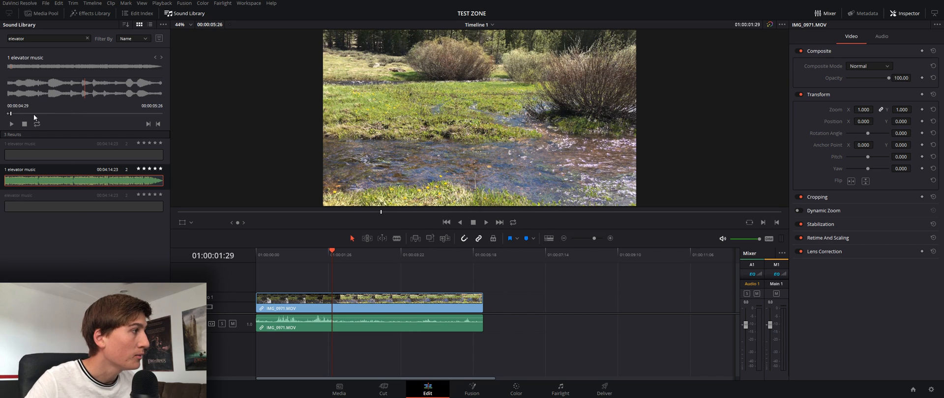
pyautogui.moveTo(57, 88)
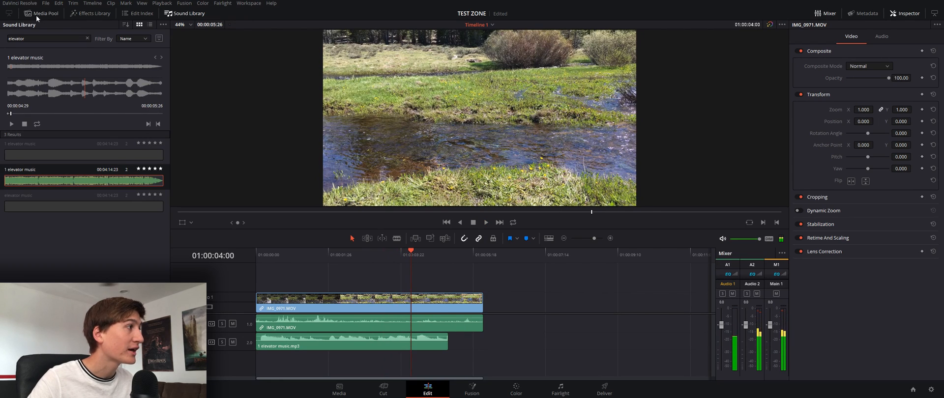
# Show the Media Pool where the elevator music clip now appears.
pyautogui.click(44, 12)
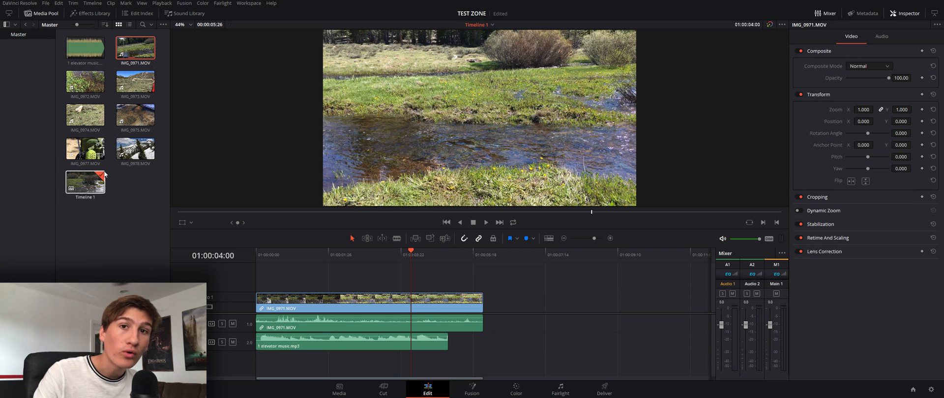
pyautogui.moveTo(28, 51)
pyautogui.write('Sounds')
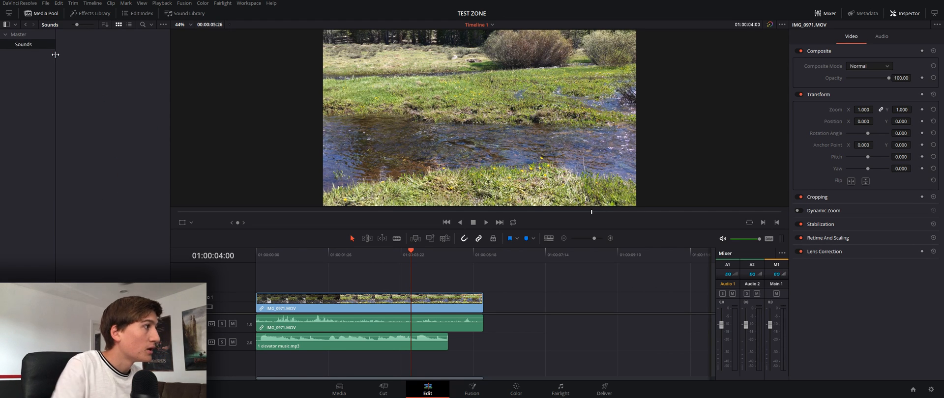
pyautogui.moveTo(121, 37)
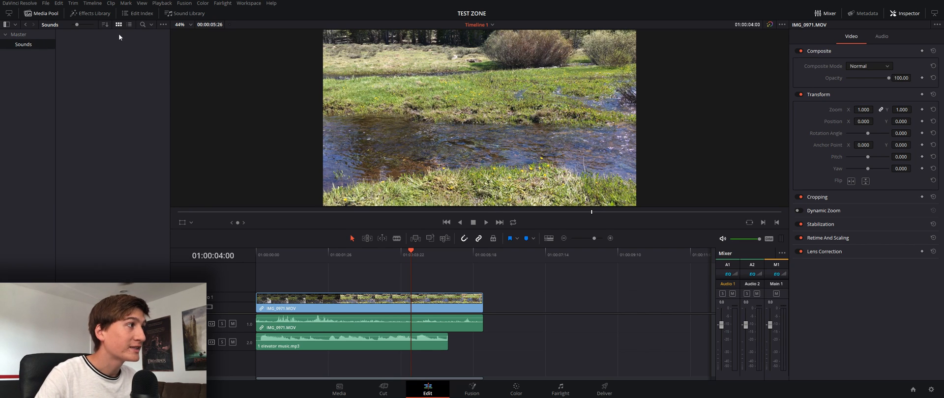
# Return to the Sound Library after creating the Sounds bin.
pyautogui.click(187, 13)
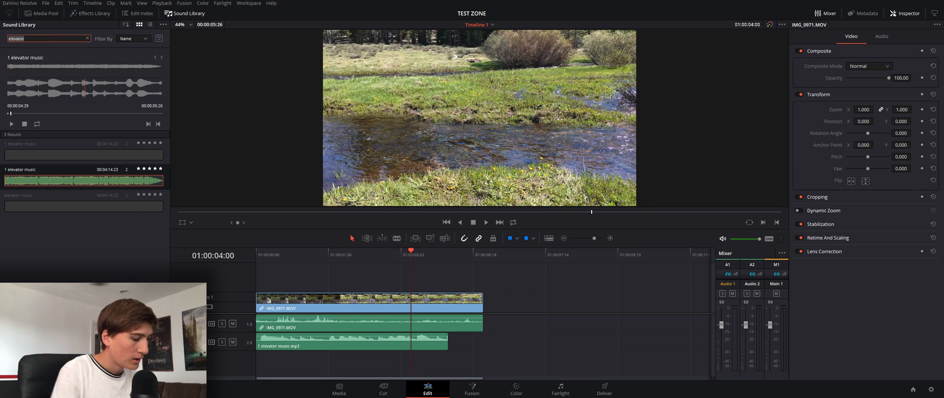
# Search 'music', then show the Sounds bin holding News Intro Music in the Media Pool.
pyautogui.write('music')
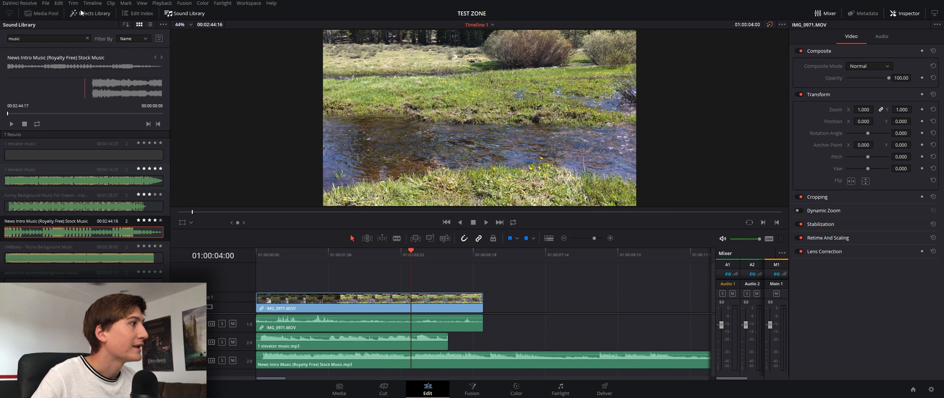
pyautogui.click(37, 13)
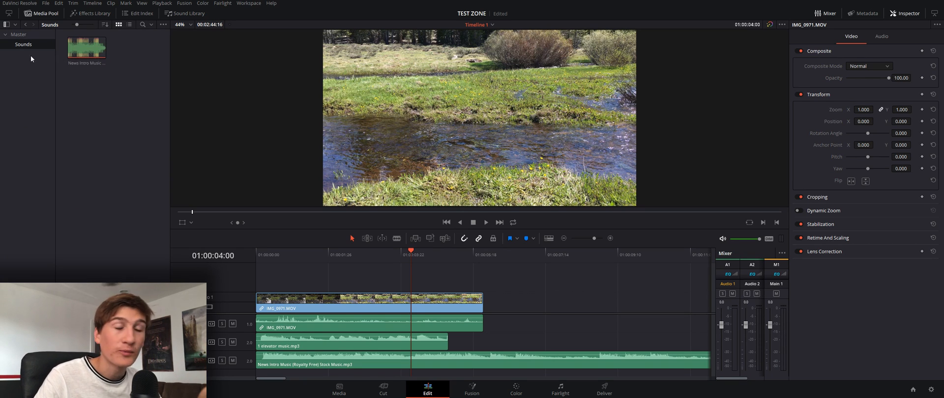
pyautogui.click(87, 48)
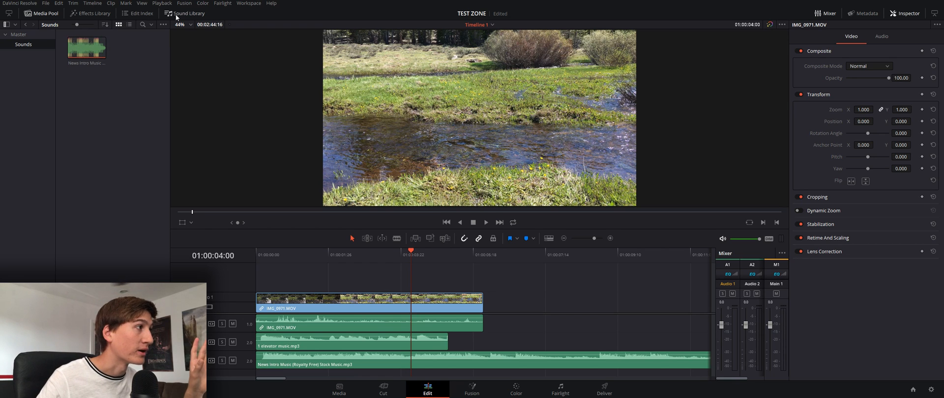
# Preview Tecno and Funny Background Music tracks and show the 7 music results as a list.
pyautogui.click(189, 13)
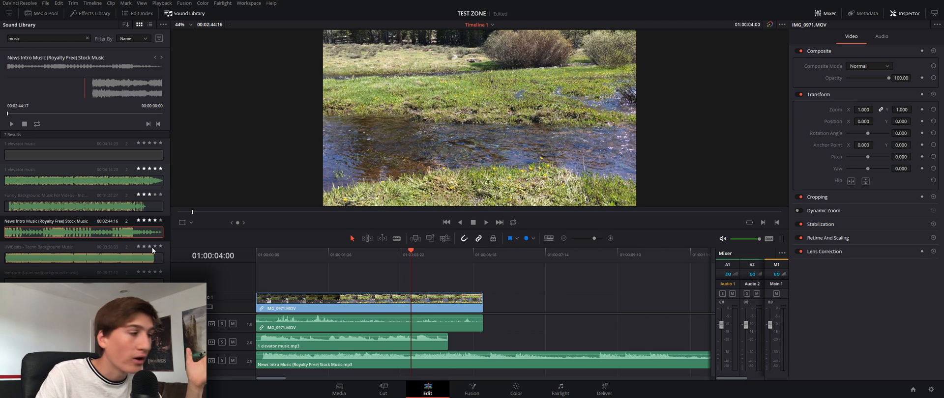
pyautogui.click(74, 256)
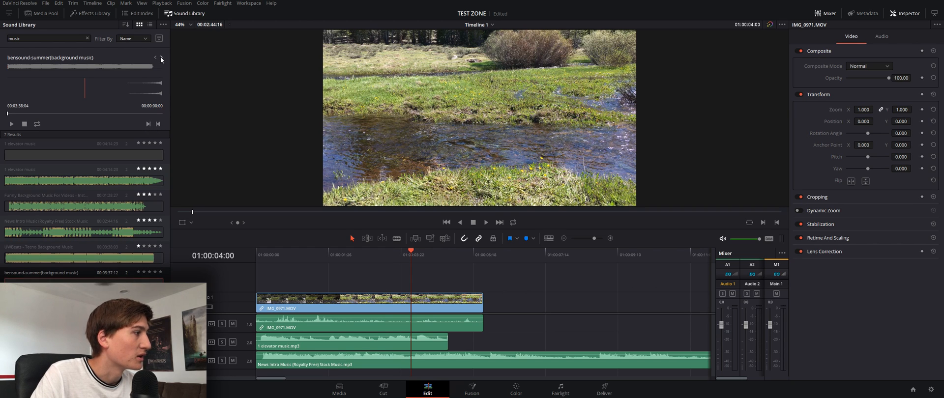
pyautogui.click(49, 257)
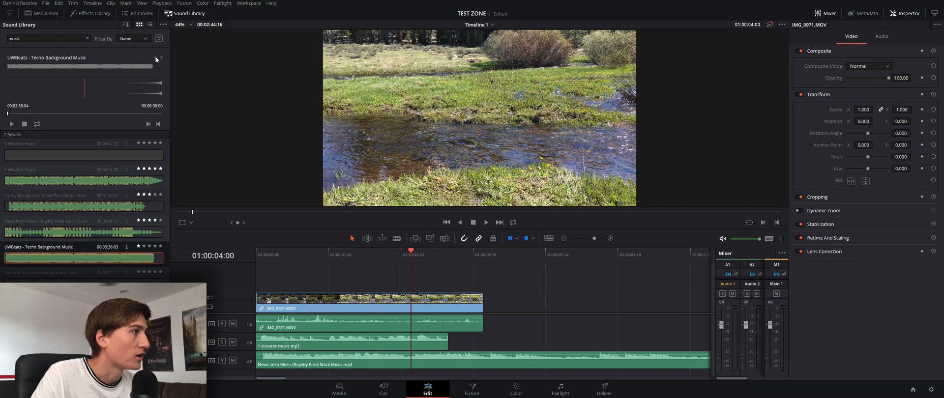
pyautogui.click(54, 194)
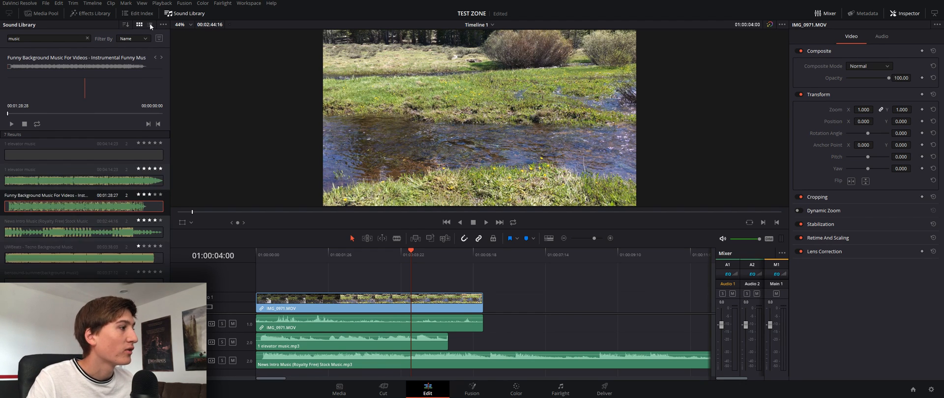
pyautogui.click(153, 24)
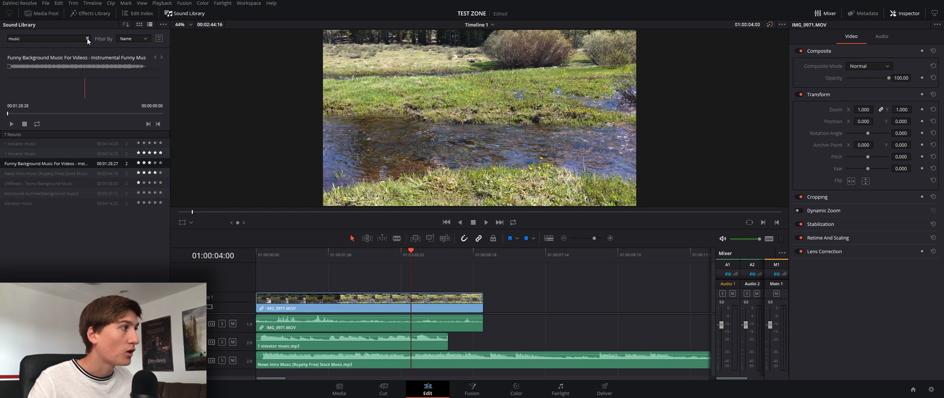
# Clear the music search and start adding another sound library folder.
pyautogui.click(87, 38)
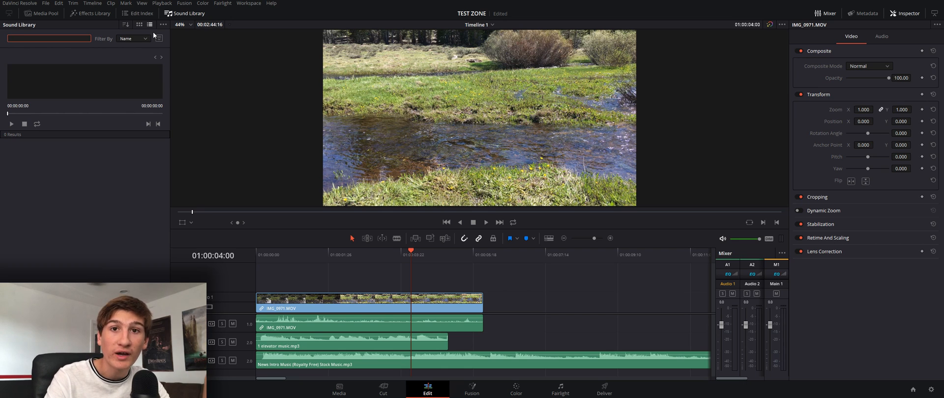
pyautogui.click(162, 24)
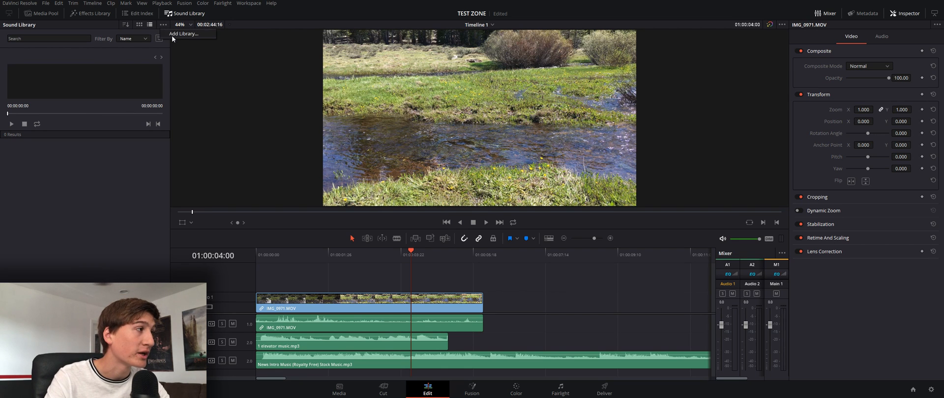
pyautogui.click(183, 34)
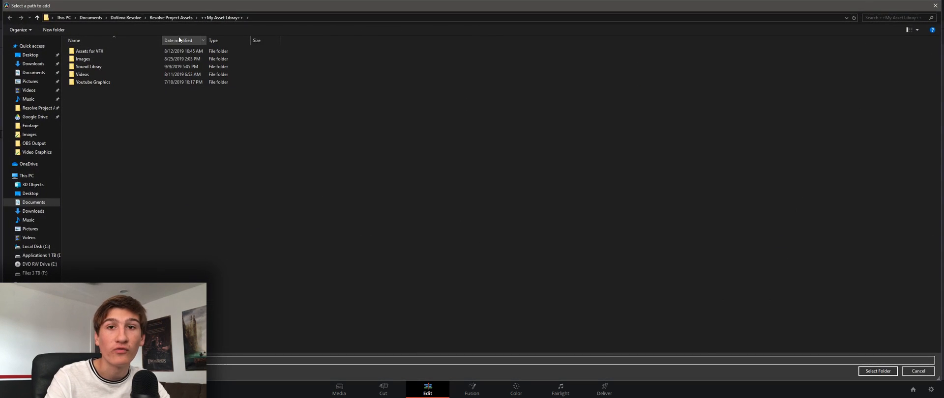